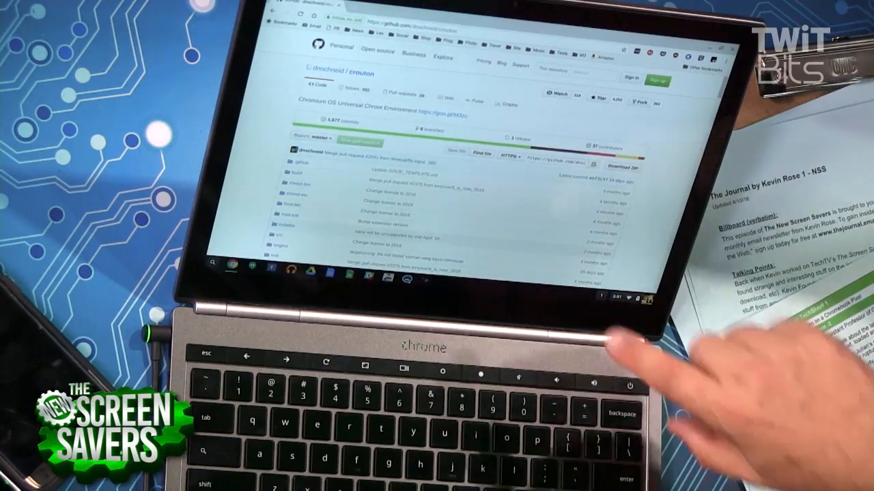
Scroll the crouton repository page down to the README explaining crouton and chroots
scroll(down, 3)
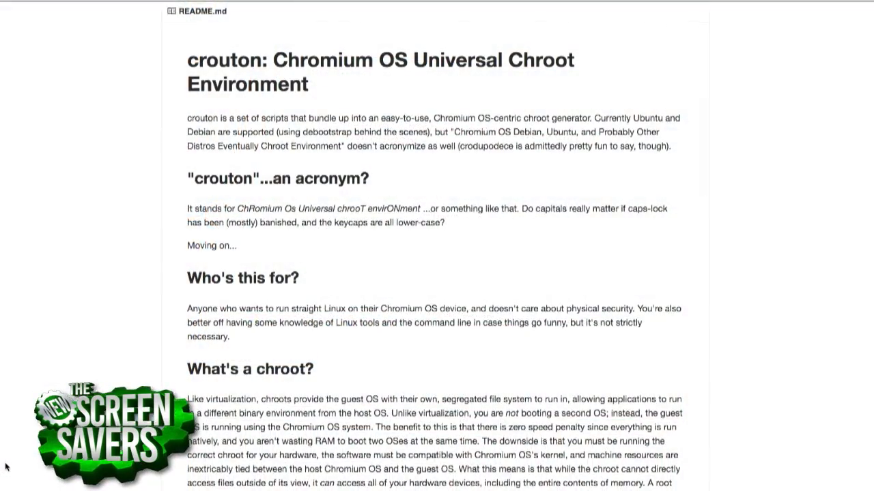
scroll(down, 3)
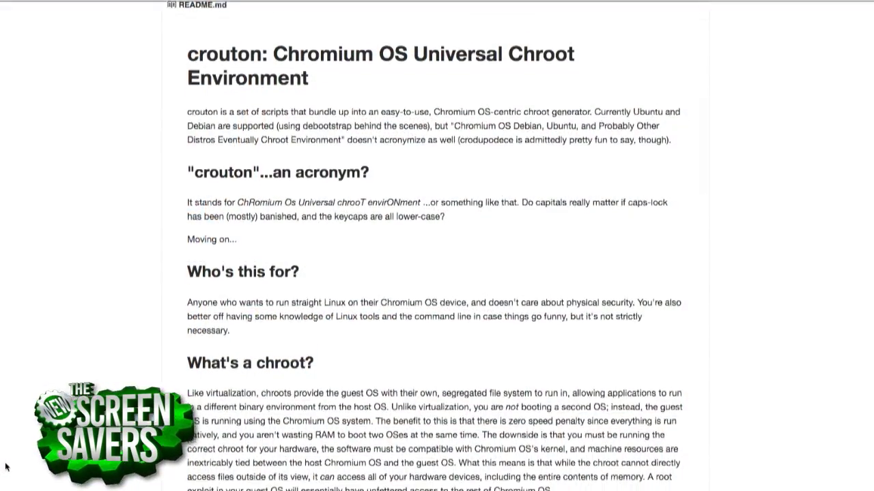
scroll(down, 3)
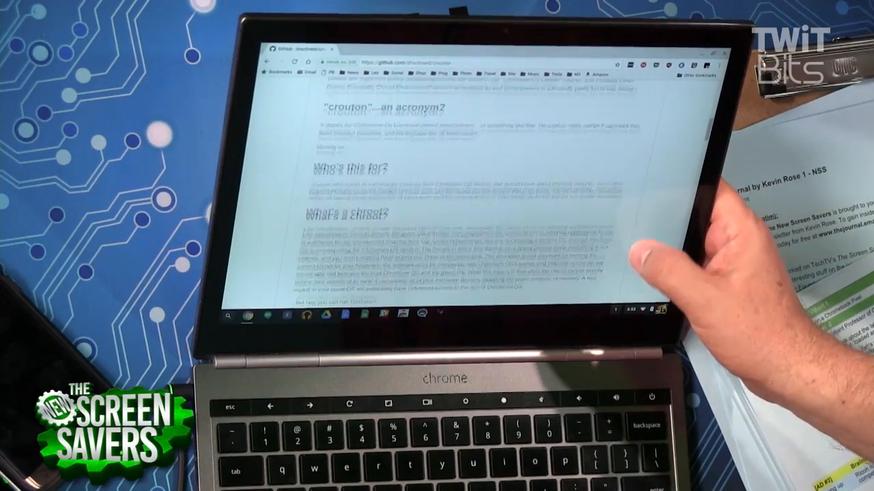
Scroll down the crouton README to its Prerequisites and Usage sections
scroll(down, 3)
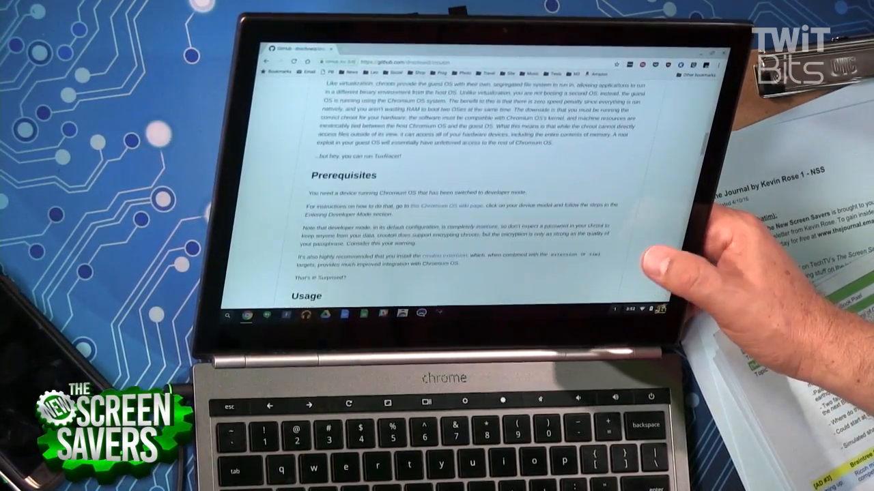
scroll(down, 3)
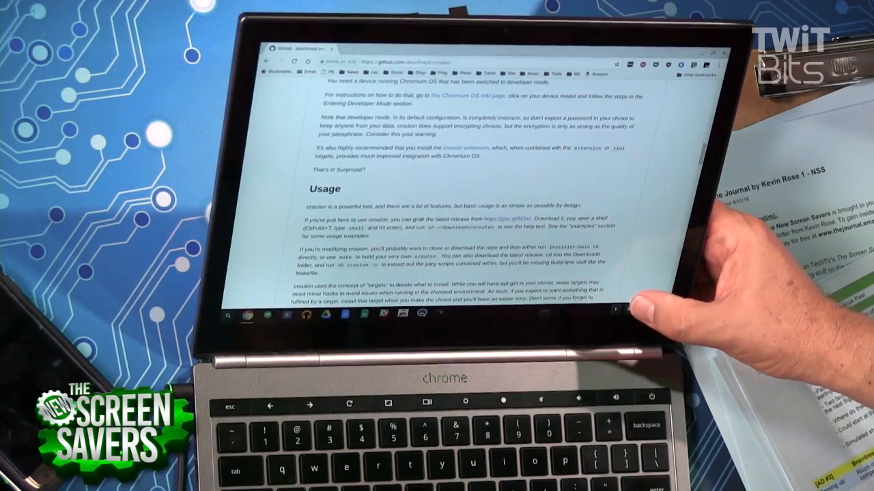
scroll(down, 3)
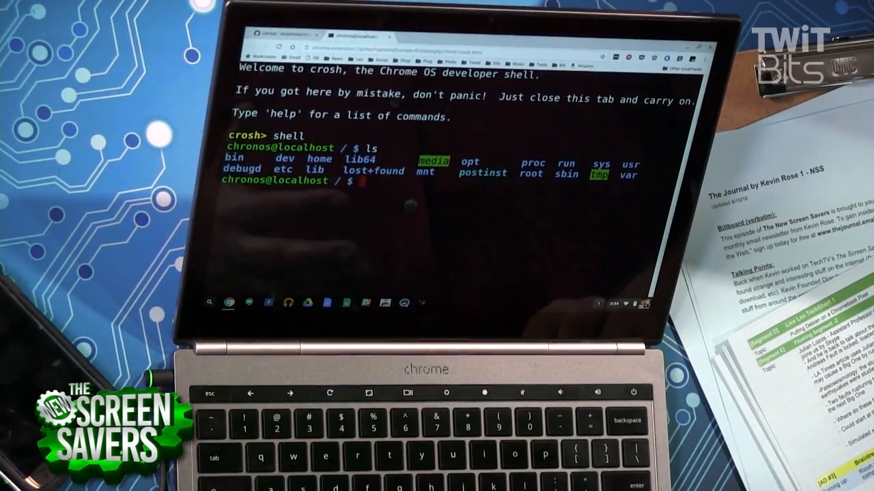
Type 'sudo enter-chroot' and 'sh ~/Downloads/crouton -r list' at the crosh shell
text(sudo enter-chroot)
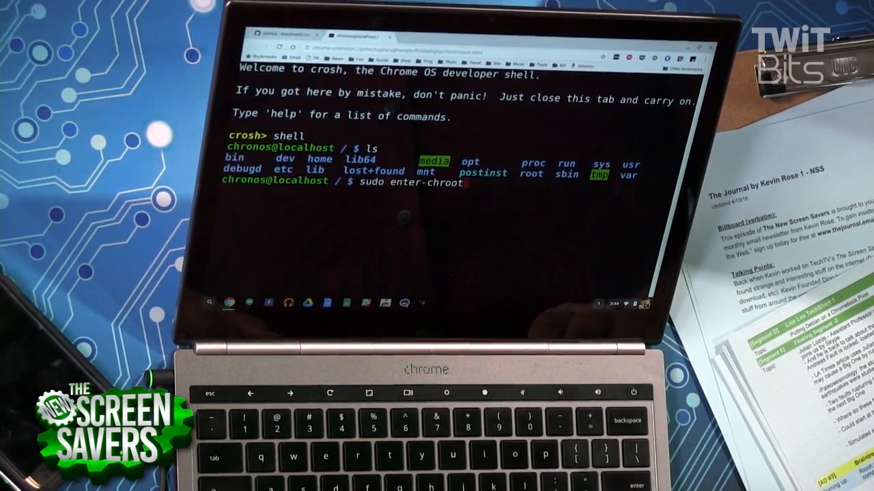
text(sh ~/Downloads/crouton -r list)
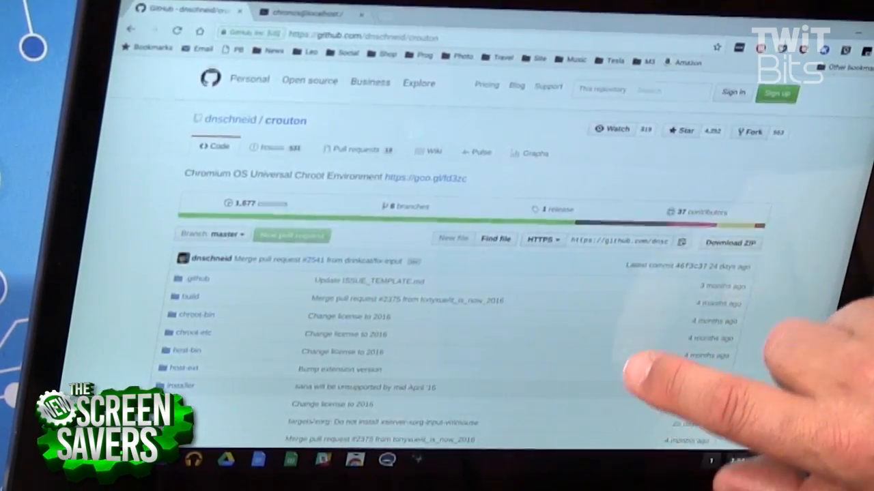
Scroll the crosh shell output while starting the downloaded crouton script command
scroll(down, 3)
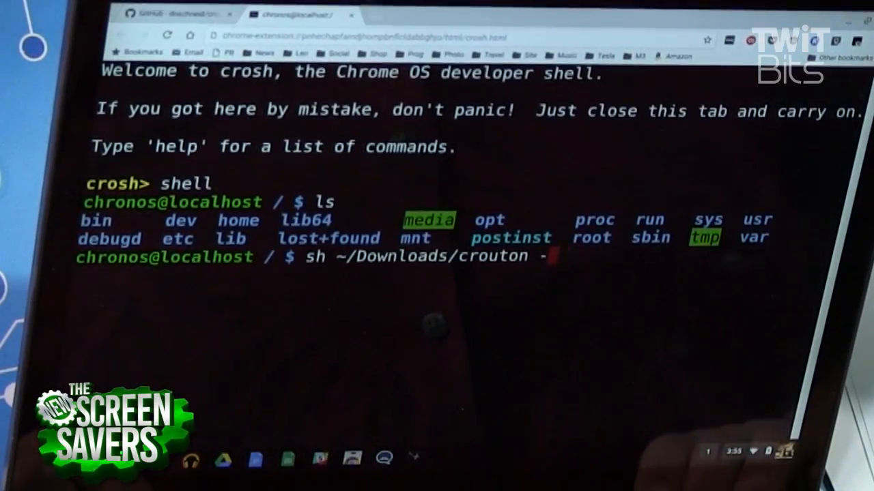
Run 'sh ~/Downloads/crouton -f list' and scroll through the listed install targets
text(-f li)
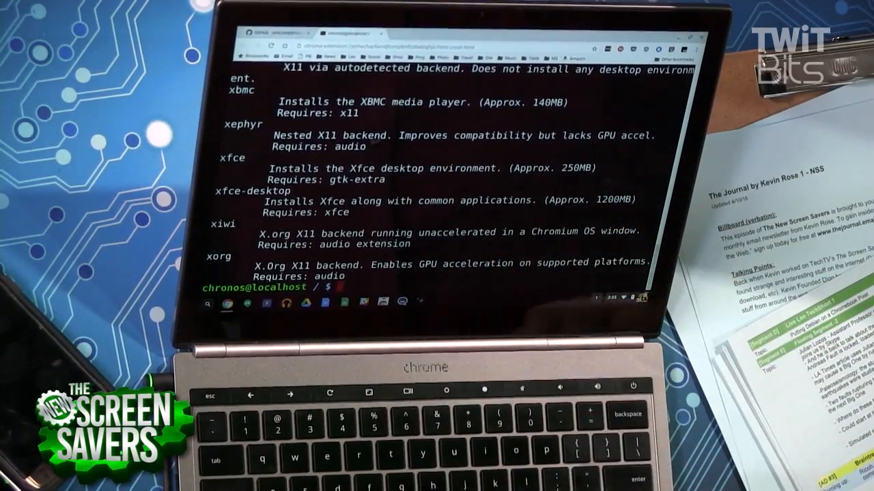
text(sh ~/Downloads/crouton -f list)
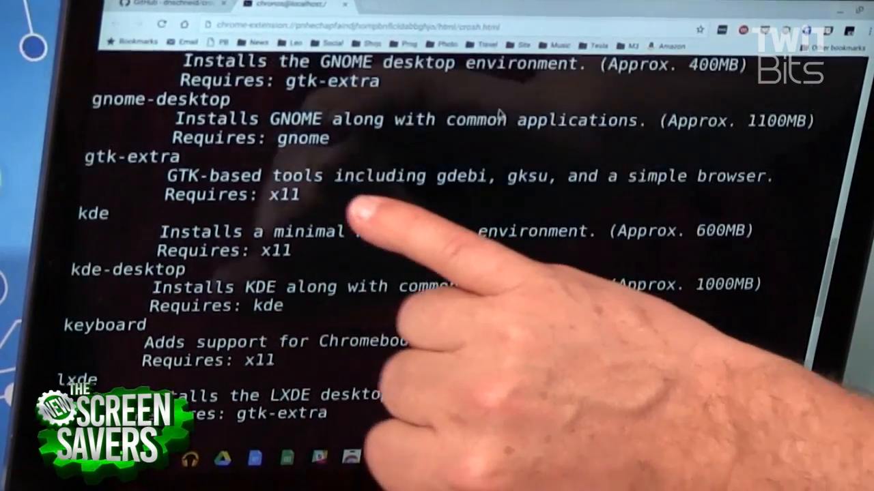
scroll(down, 3)
text(sudo enter-chroot)
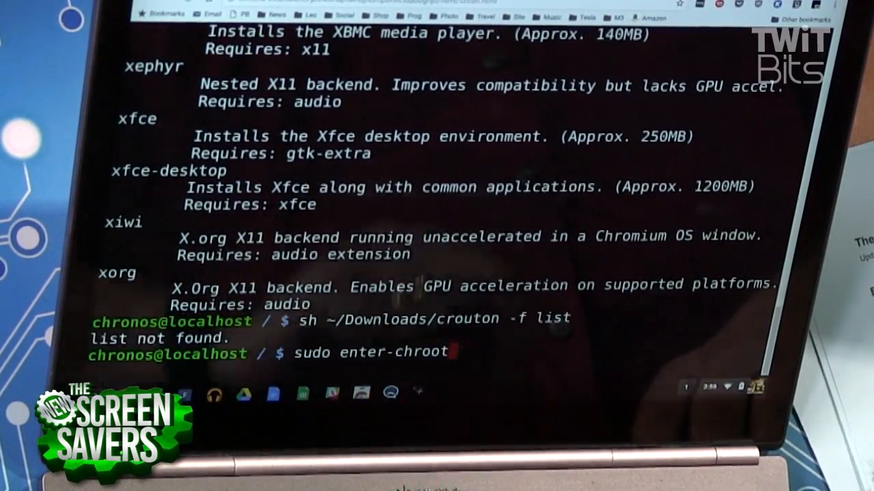
Enter the Debian jessie chroot with sudo enter-chroot and list the home folder with ls
key(Return)
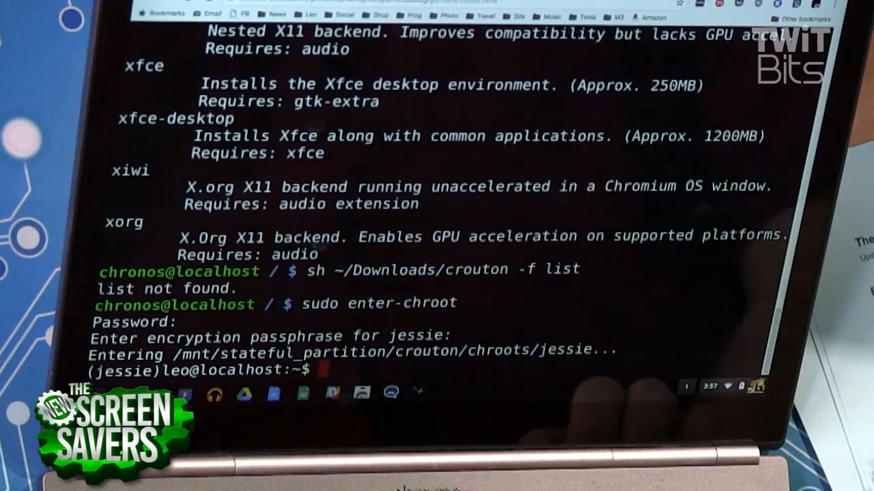
text(ls)
text(sudo apt-get inst)
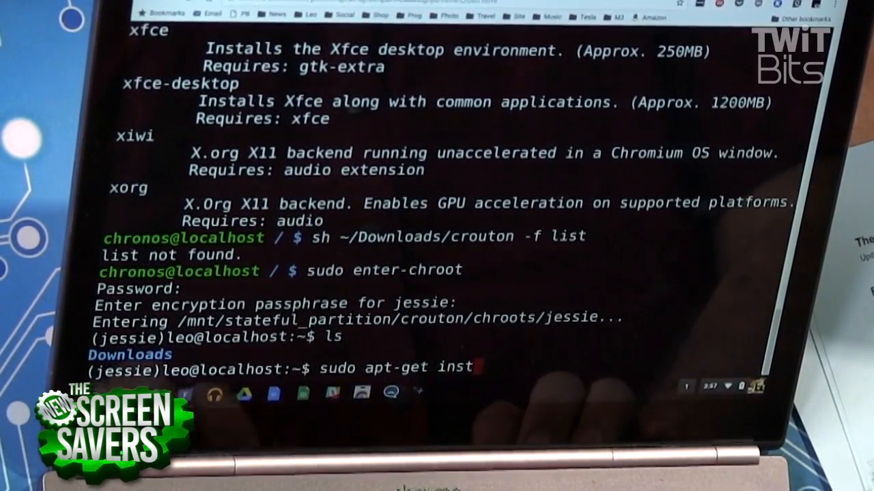
text(all emacs)
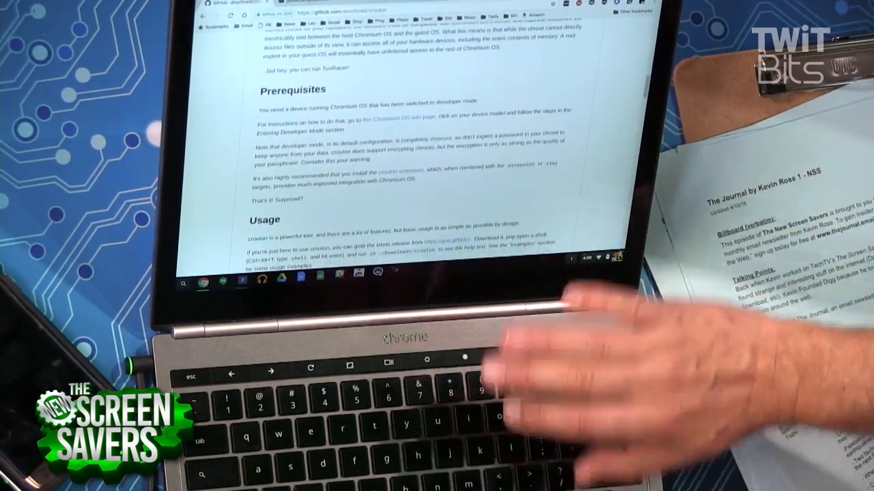
Scroll the crouton README to the Examples section showing Ubuntu LTS with Xfce steps
scroll(down, 3)
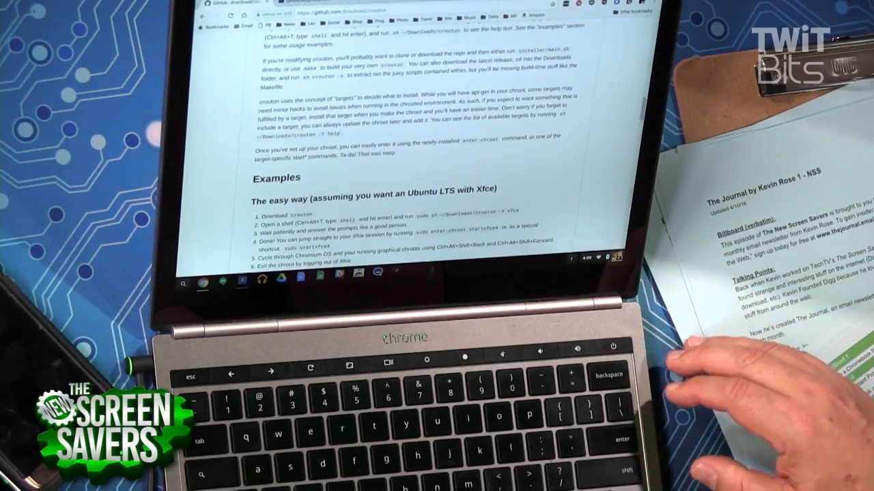